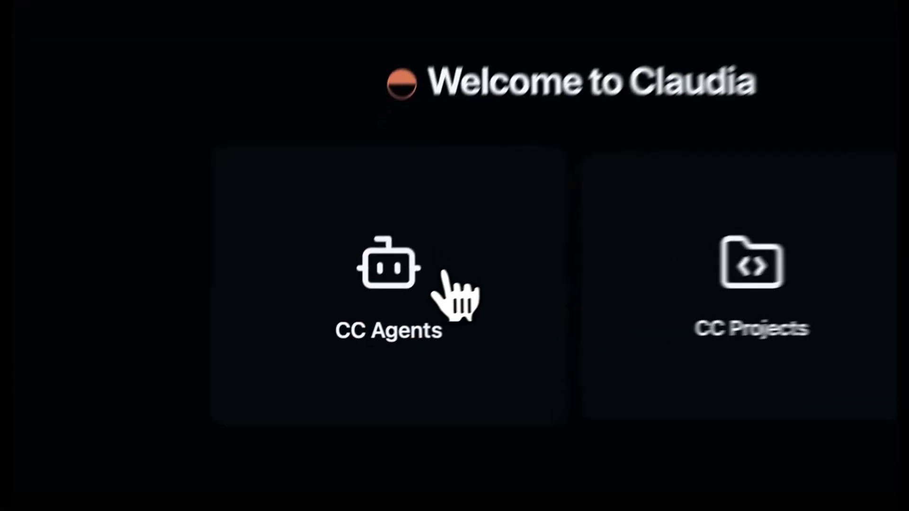
Step: Show the CC Agents list and start a run of the Security Scanner agent
click(388, 273)
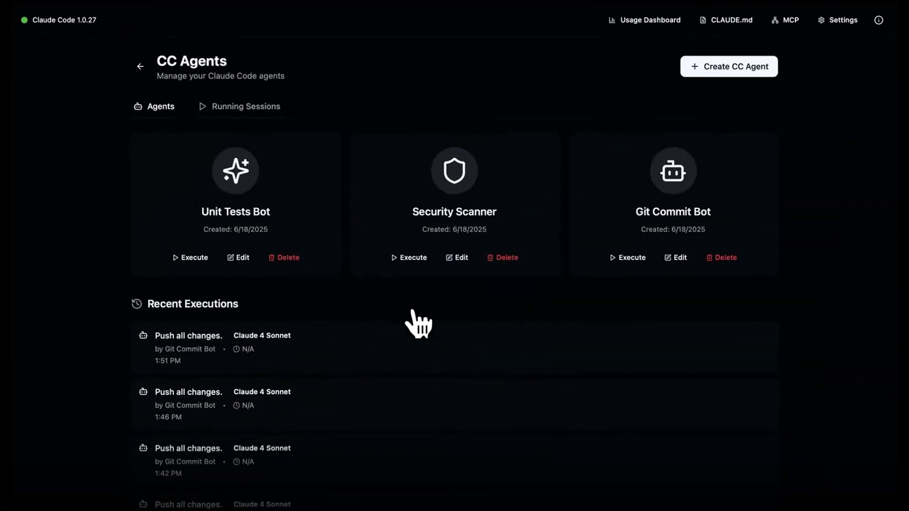
click(728, 67)
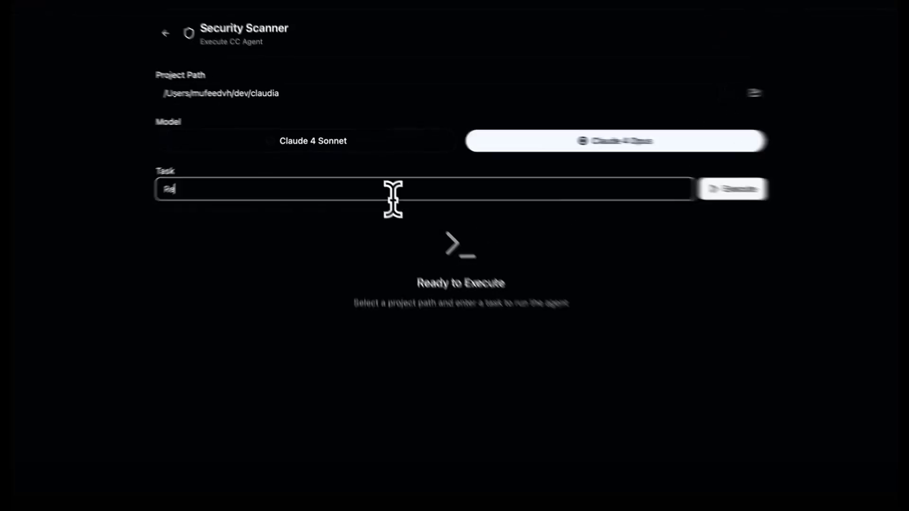
Step: Run the security review of the claudia codebase and view its live output full screen
click(732, 188)
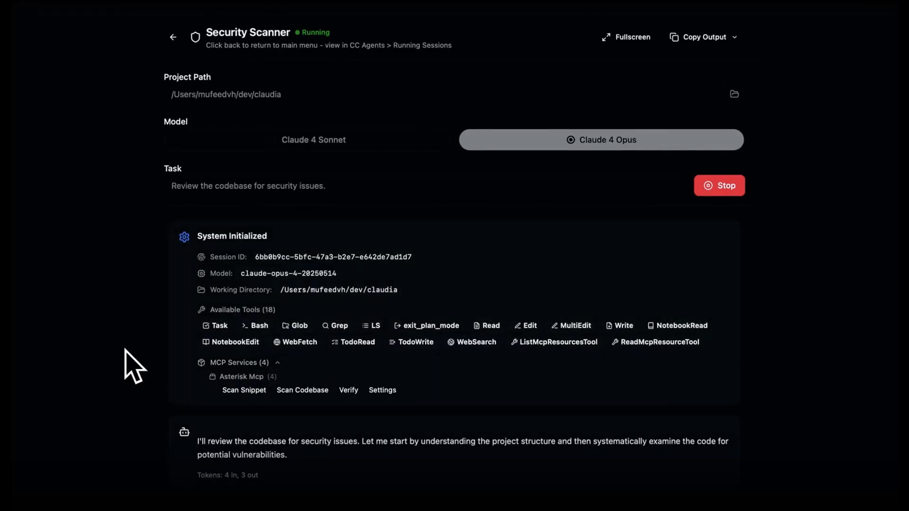
scroll(down, 3)
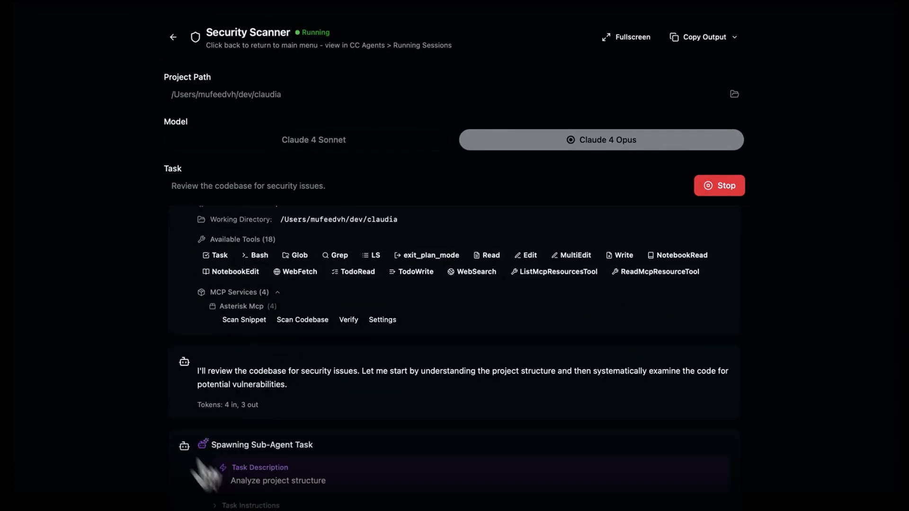
click(626, 37)
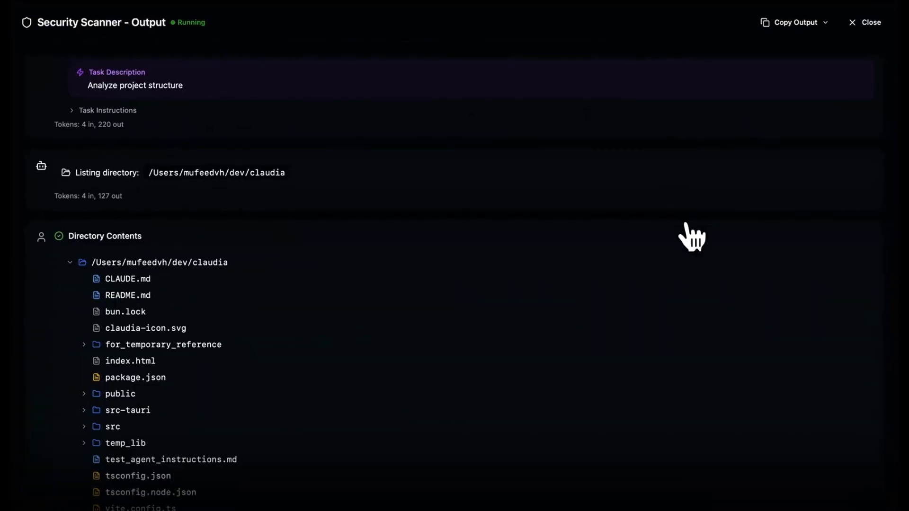
click(864, 22)
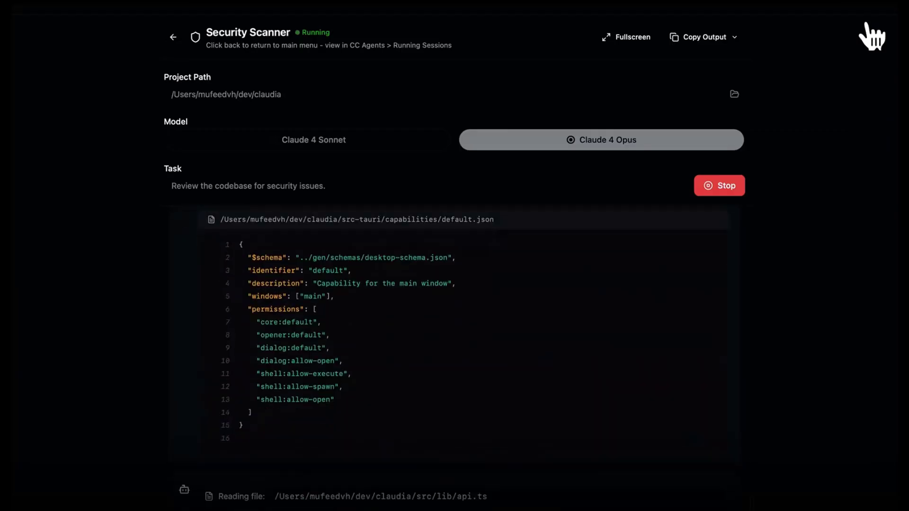
click(173, 37)
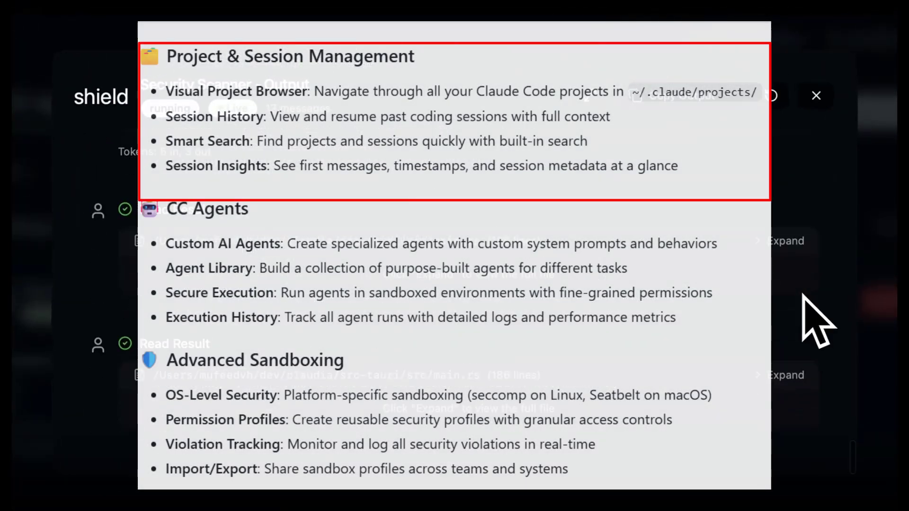
Step: Leave the agent output for a Claude Code session showing its one-checkpoint timeline
click(816, 96)
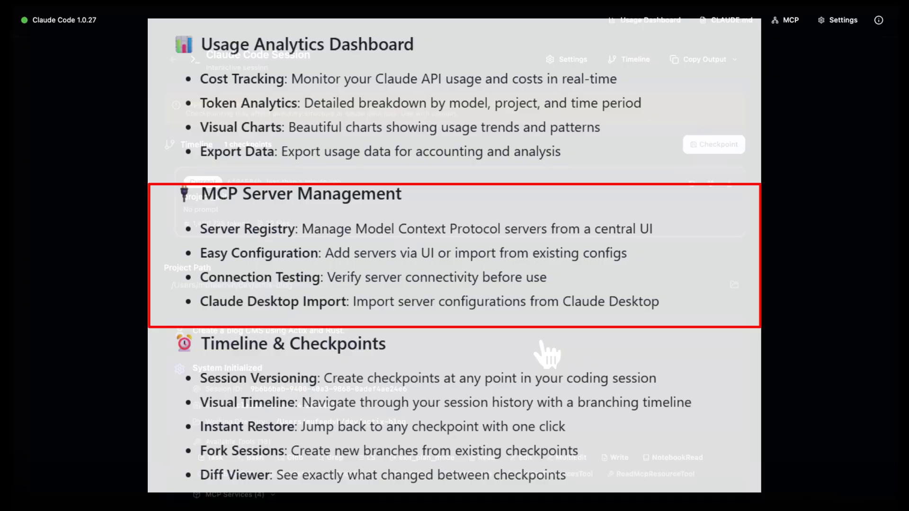
Step: Review the Usage Dashboard cost charts, then list the configured MCP servers including asterisk-mcp
click(645, 19)
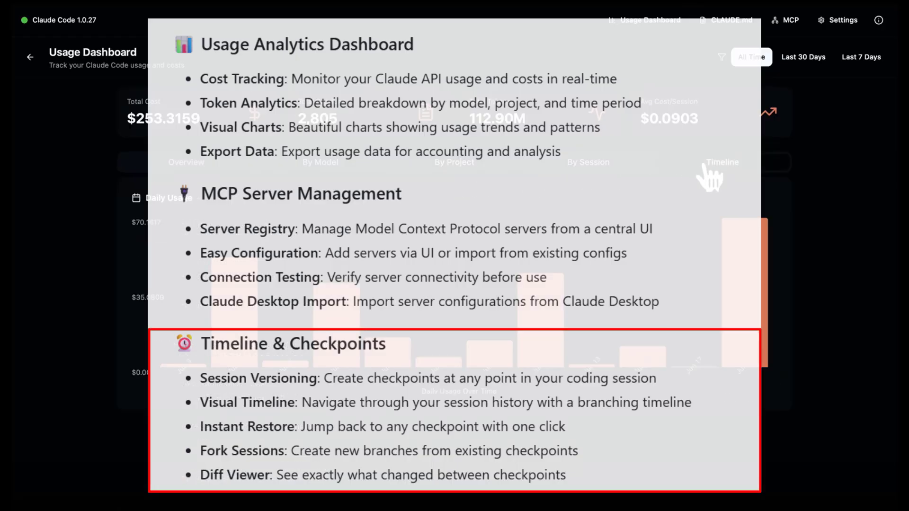
mouse_move(844, 168)
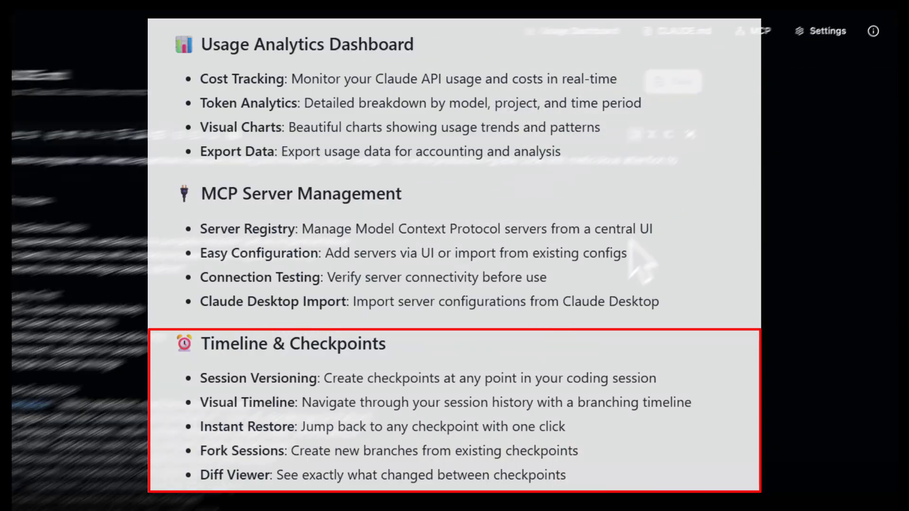
mouse_move(771, 237)
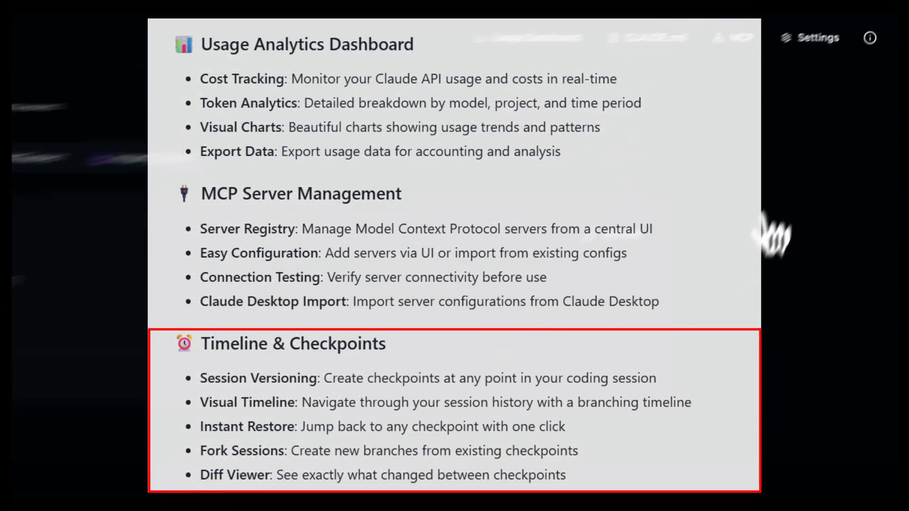
click(786, 20)
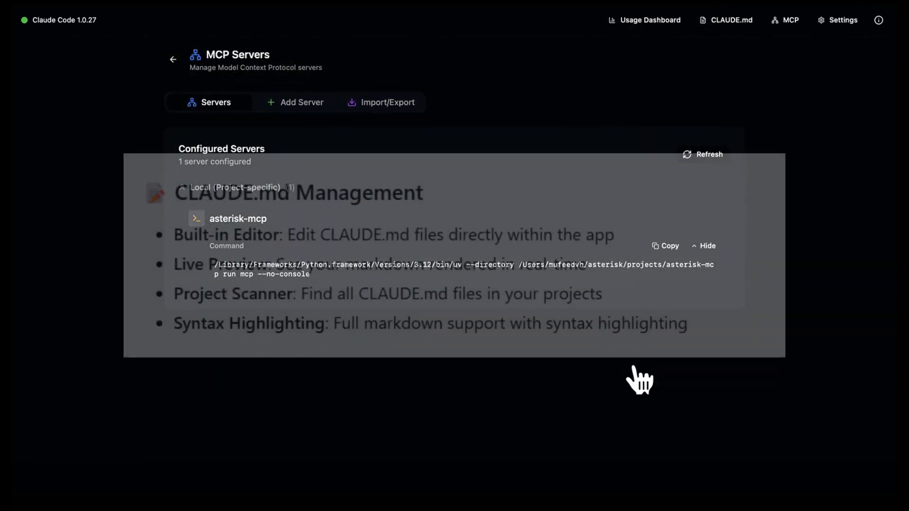
Step: Show the Claude Code settings Permissions tab with its allowed Bash command rules
click(295, 103)
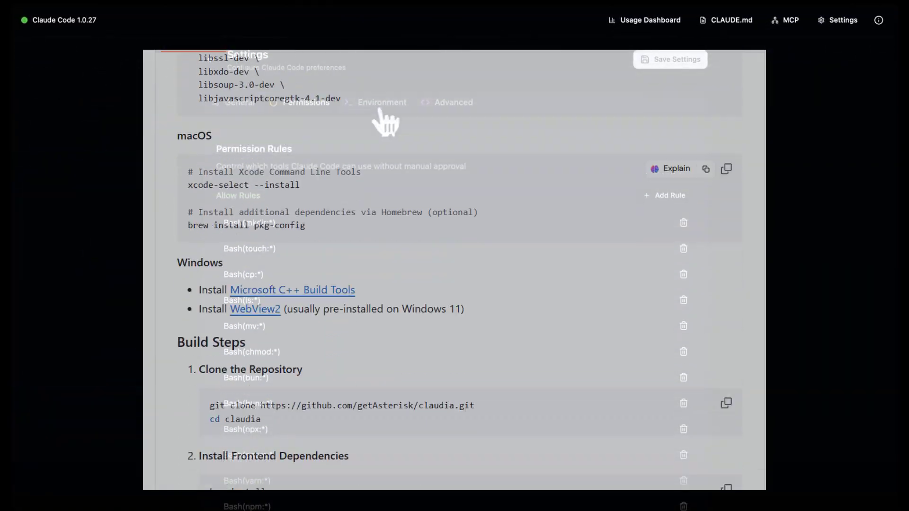
Step: Scroll through the Environment and Advanced settings before the Actix-to-Axum migration session
scroll(down, 3)
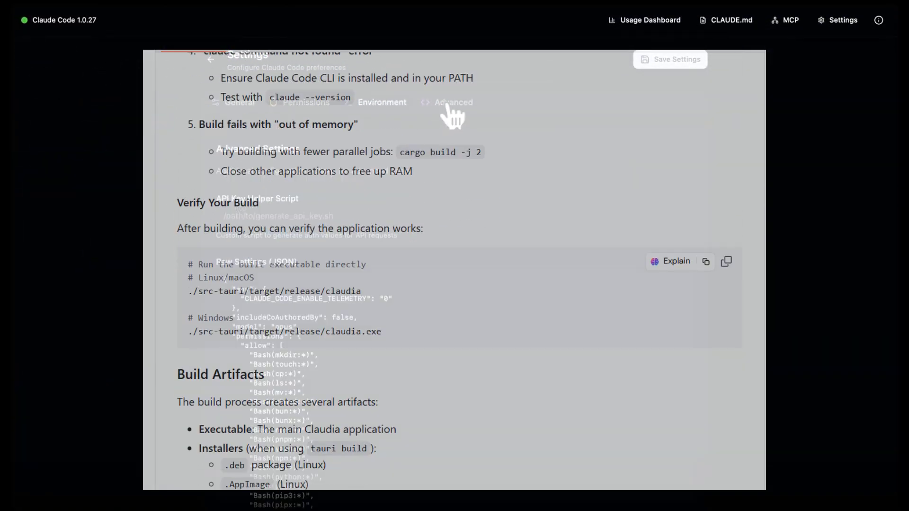
scroll(down, 3)
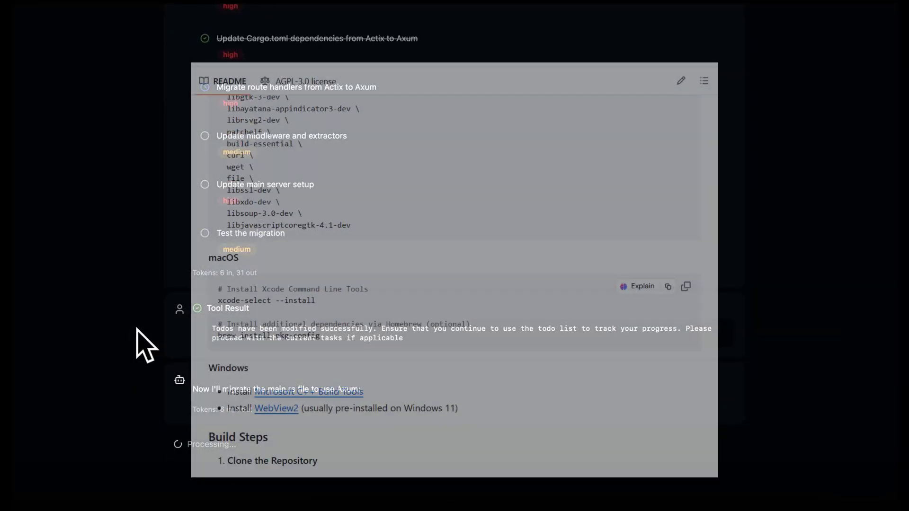
Step: Scroll the MultiEdit output and the new actix-blog asterisk-mcp scan session's directory listing
scroll(down, 3)
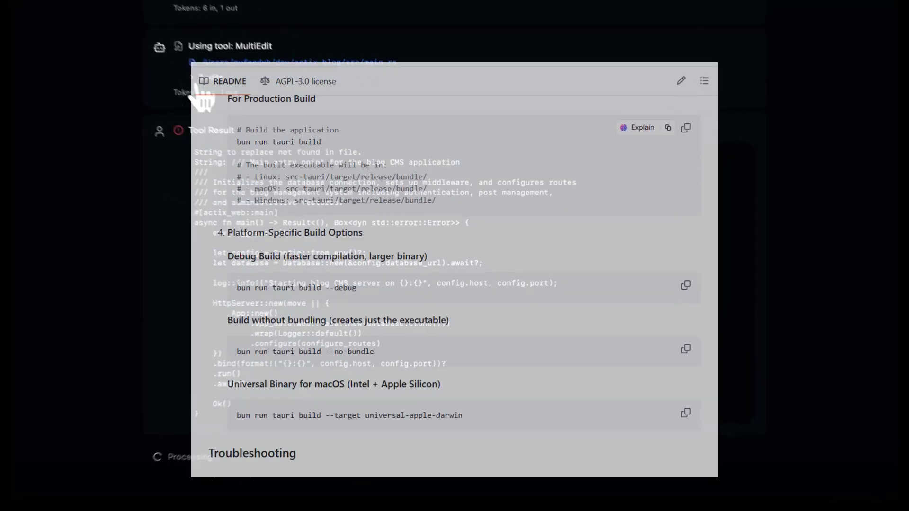
scroll(down, 3)
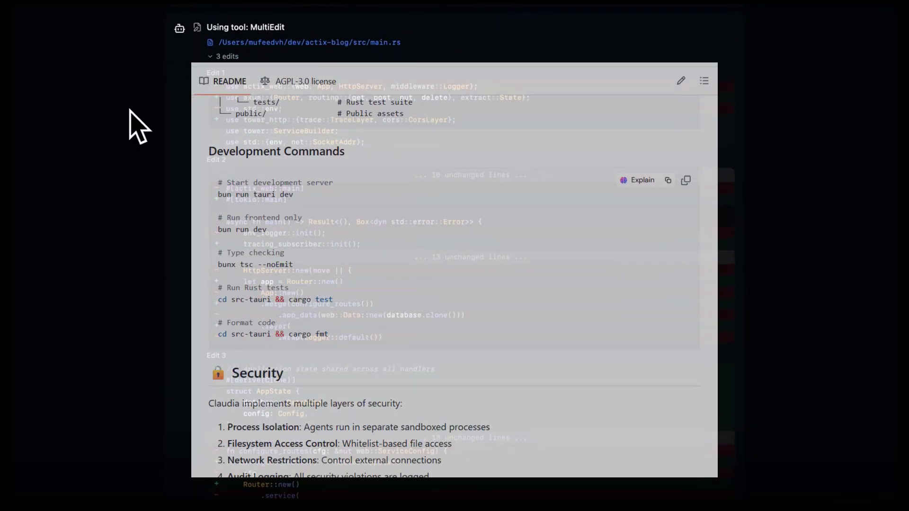
scroll(down, 3)
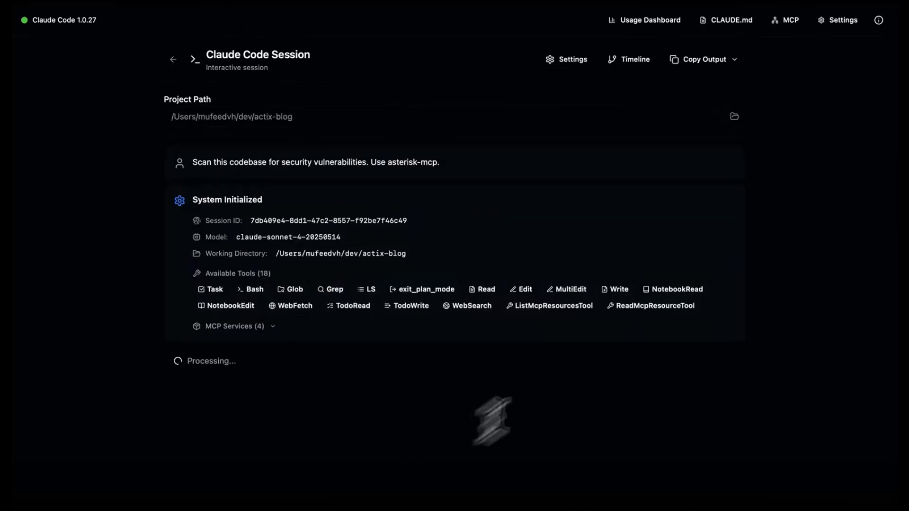
scroll(down, 3)
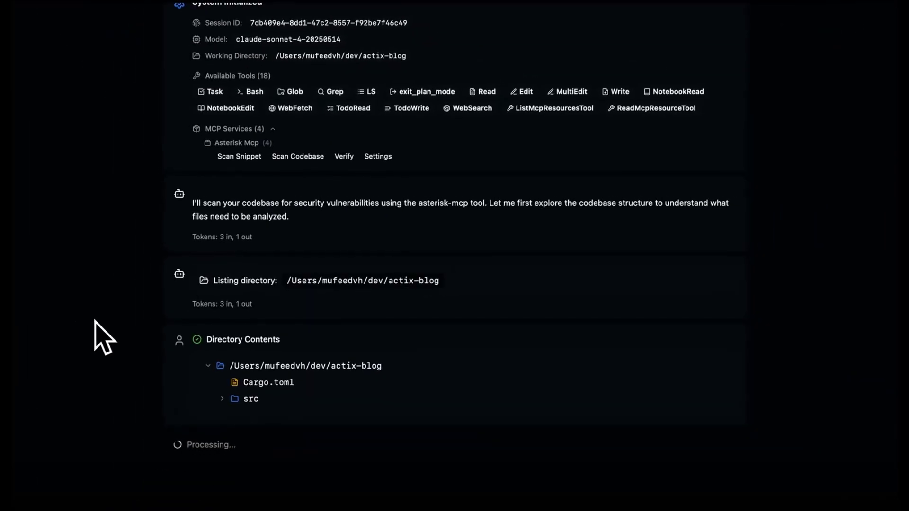